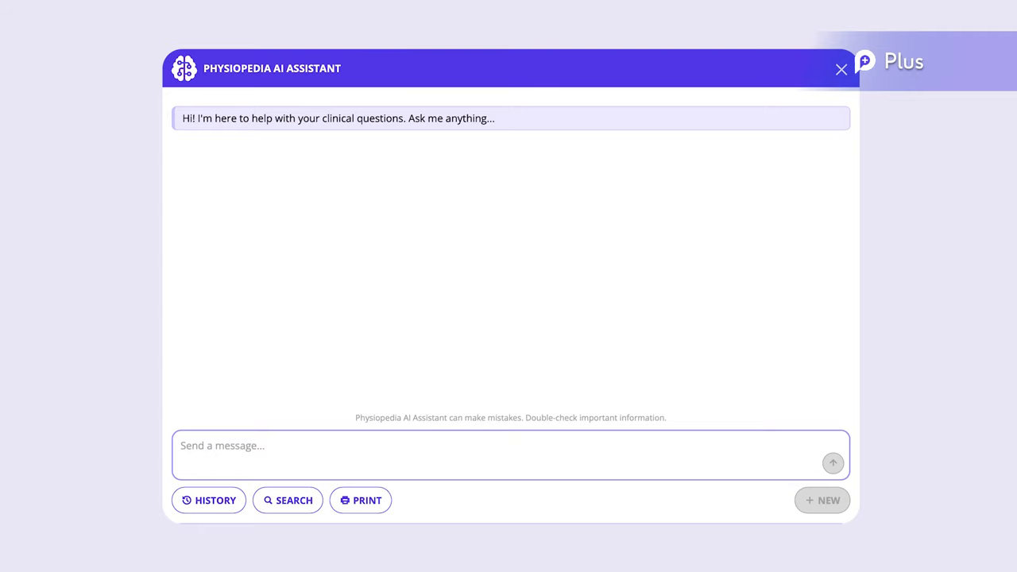
- Close the AI Assistant chat window to reveal the 743-course catalogue
{"action": "left_click", "coordinate": [841, 70]}
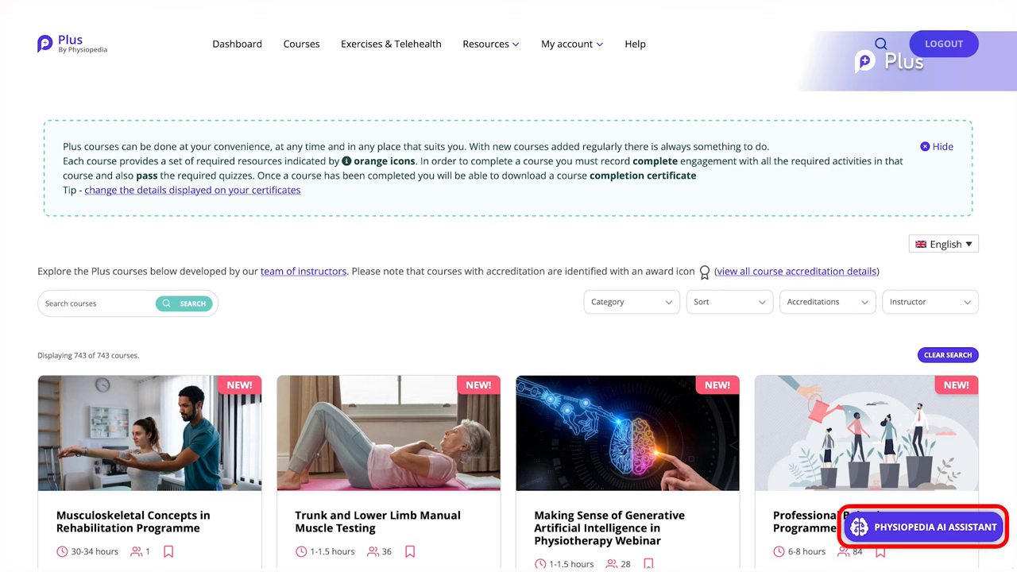
{"action": "mouse_move", "coordinate": [930, 538]}
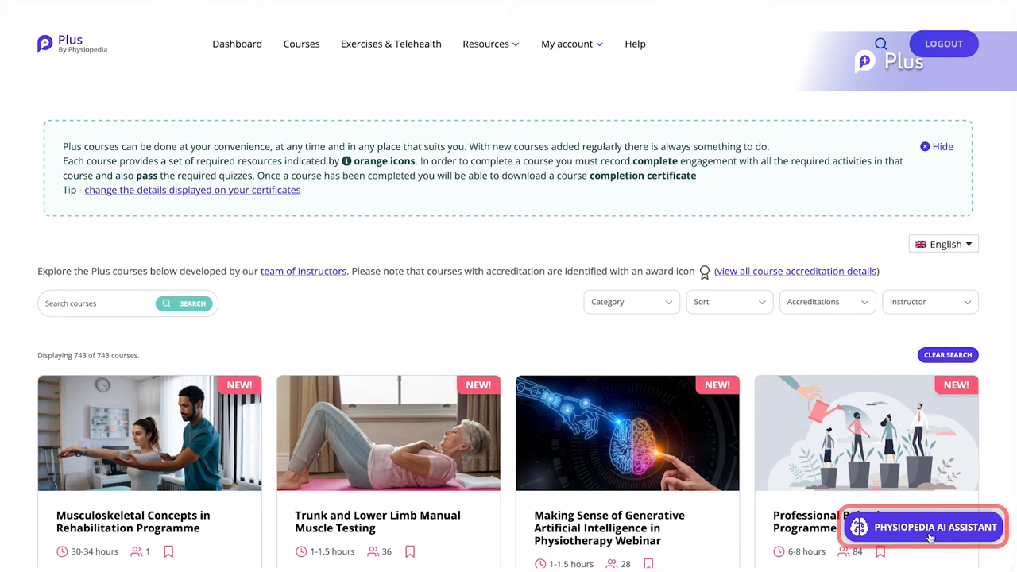
- Open the AI Assistant chat using the bottom-right button on the courses page
{"action": "left_click", "coordinate": [923, 527]}
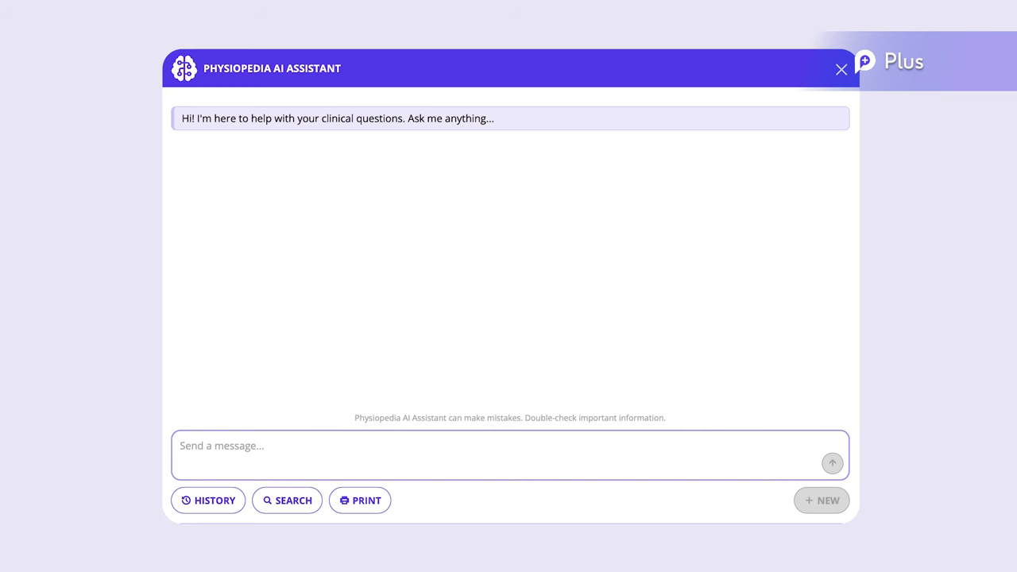
- Ask the assistant "What is the ACL?" and get an answer with four sources
{"action": "type", "text": "What is the ACL?"}
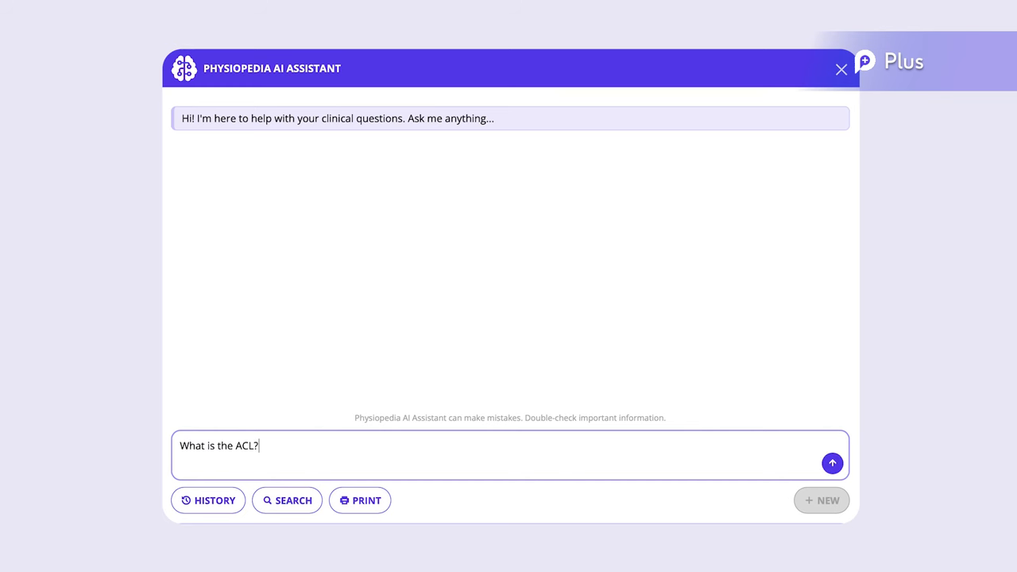
{"action": "left_click", "coordinate": [832, 464]}
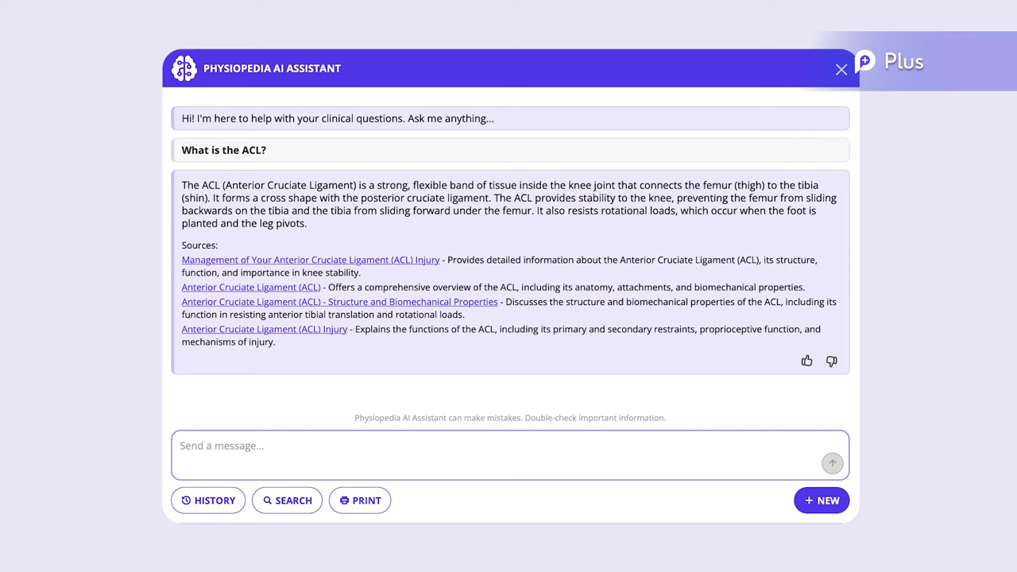
- Draft a follow-up asking for the most reliable ACL tear diagnostic tests and their properties
{"action": "left_click", "coordinate": [509, 455]}
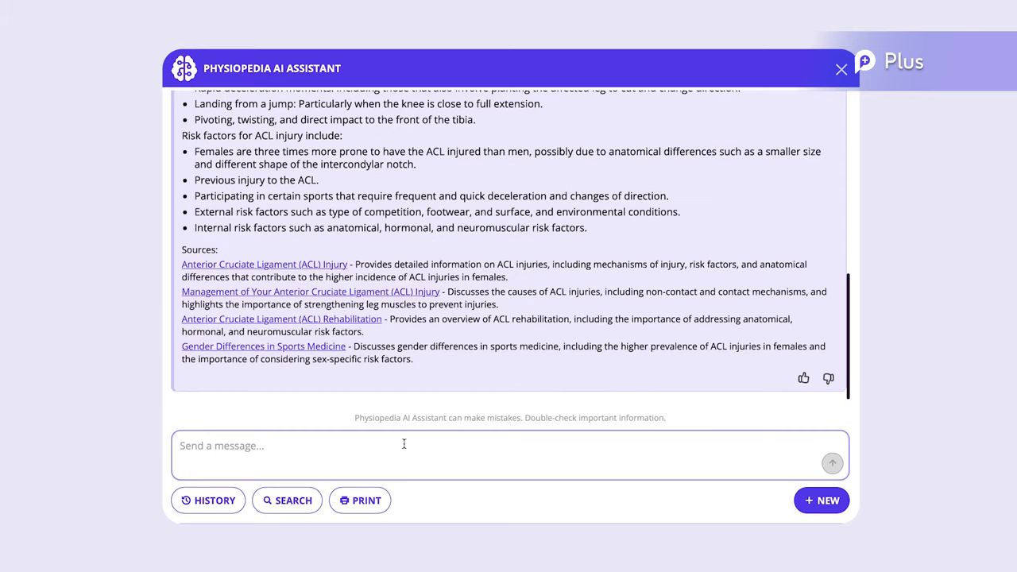
{"action": "type", "text": "What are the most reliable tests to diagnose an ACL tear? Provide their diagnostic properties and explain how to perform them"}
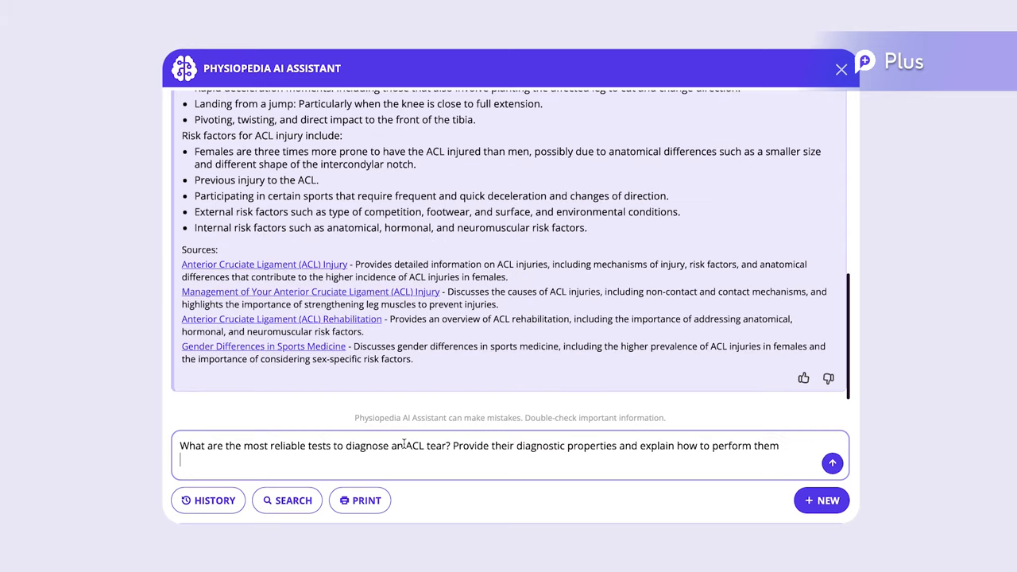
- Submit the ACL tear test question and read the Lachman, drawer and pivot shift answer
{"action": "left_click", "coordinate": [832, 464]}
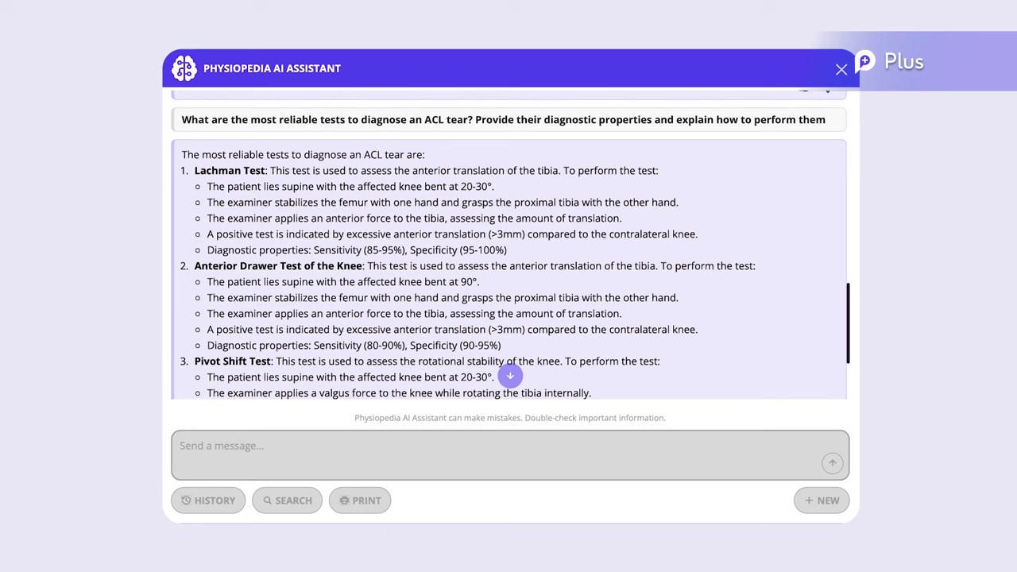
{"action": "scroll", "scroll_direction": "down", "scroll_amount": 3}
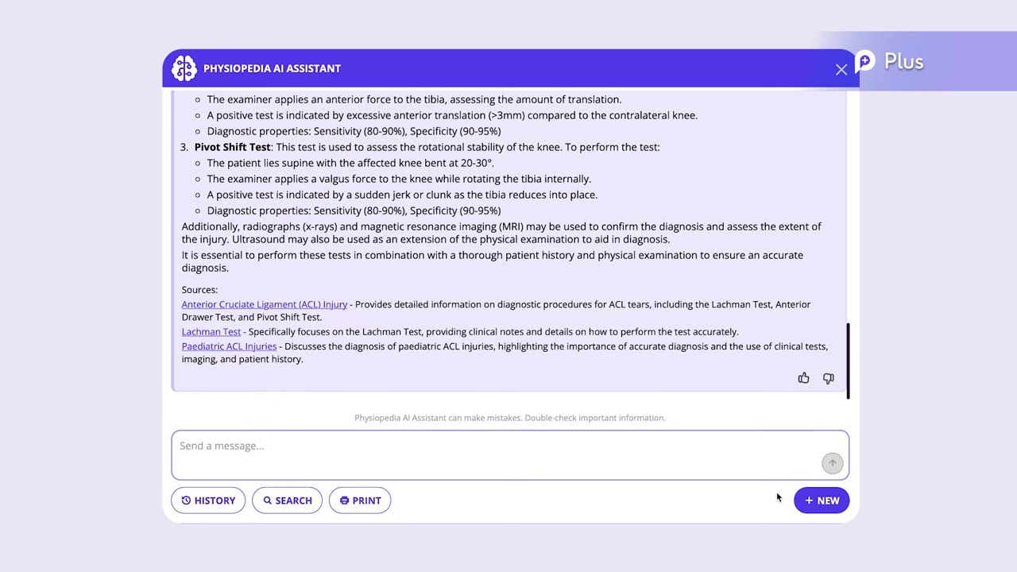
- Start a new chat and review six OT outcome measures for cerebral palsy
{"action": "left_click", "coordinate": [821, 500]}
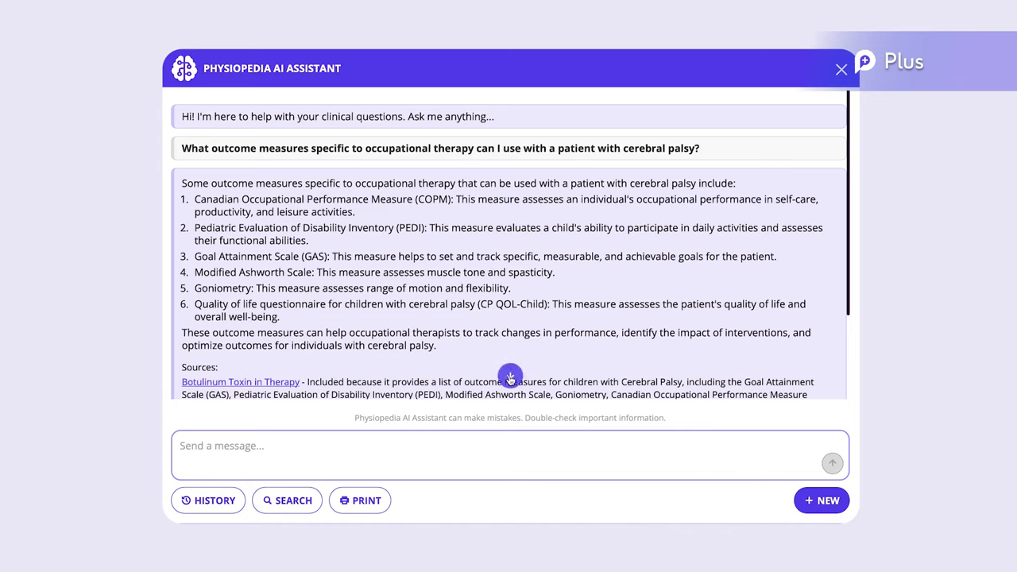
{"action": "scroll", "scroll_direction": "down", "scroll_amount": 3}
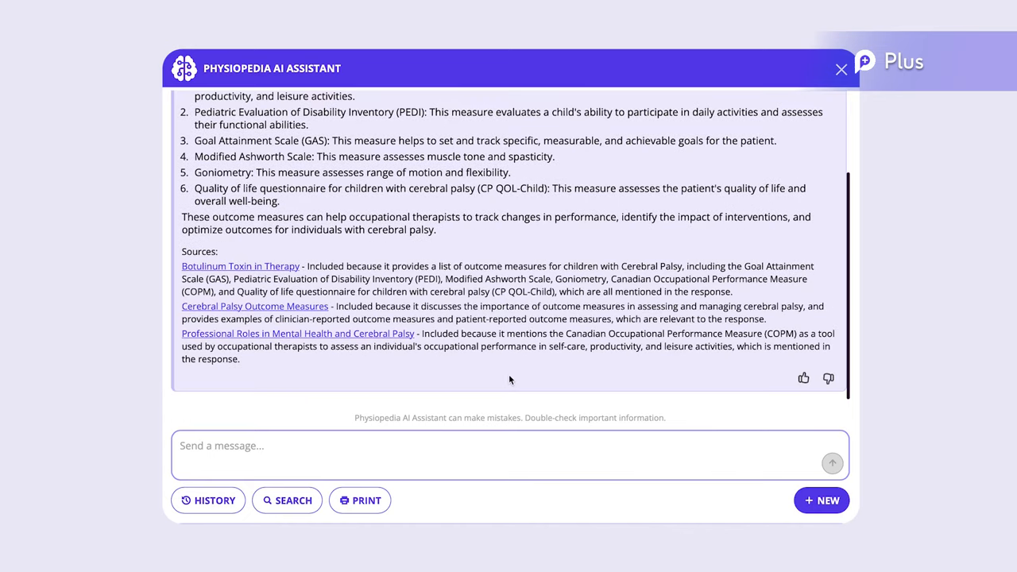
- Switch to the mobile app's Assistant tab showing an empty chat
{"action": "left_click", "coordinate": [822, 500]}
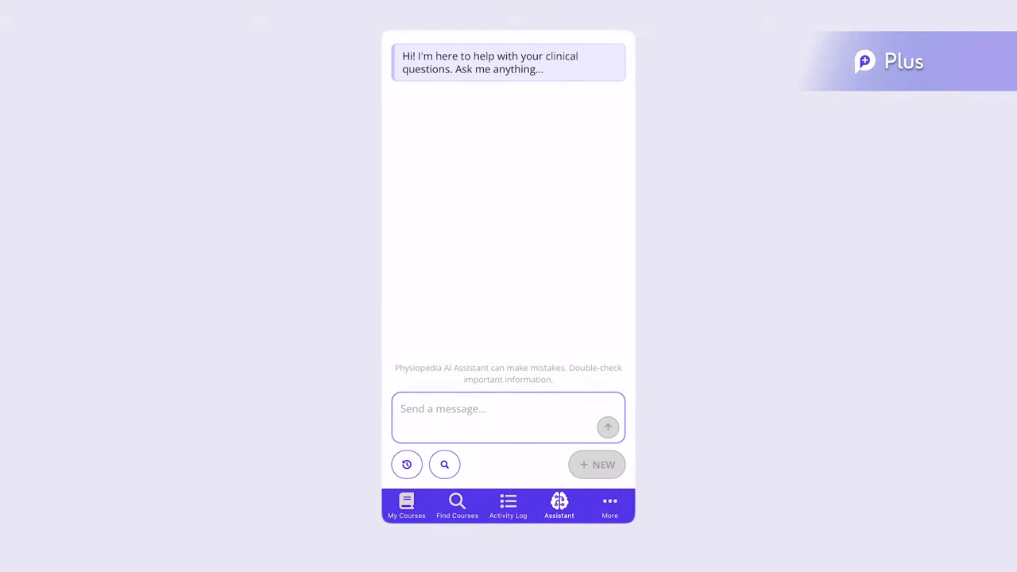
- Tap the Assistant tab twice to show the empty chat with only its greeting
{"action": "left_click", "coordinate": [559, 505]}
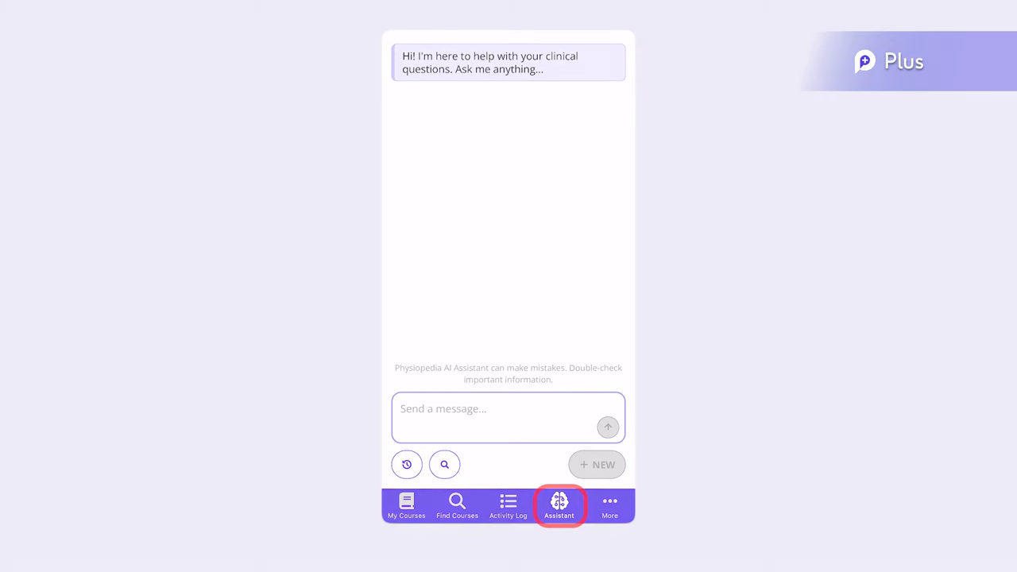
{"action": "left_click", "coordinate": [559, 506]}
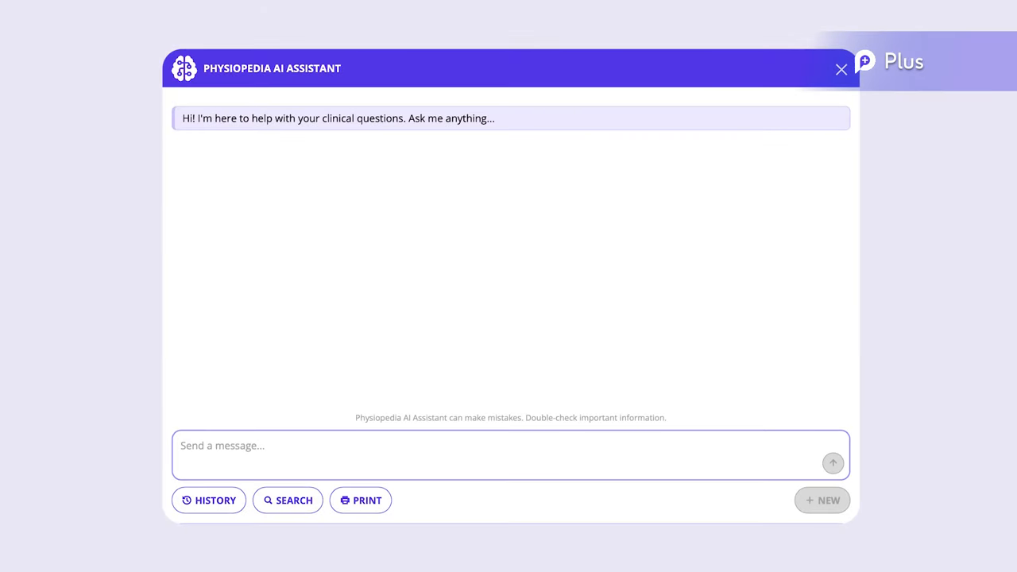